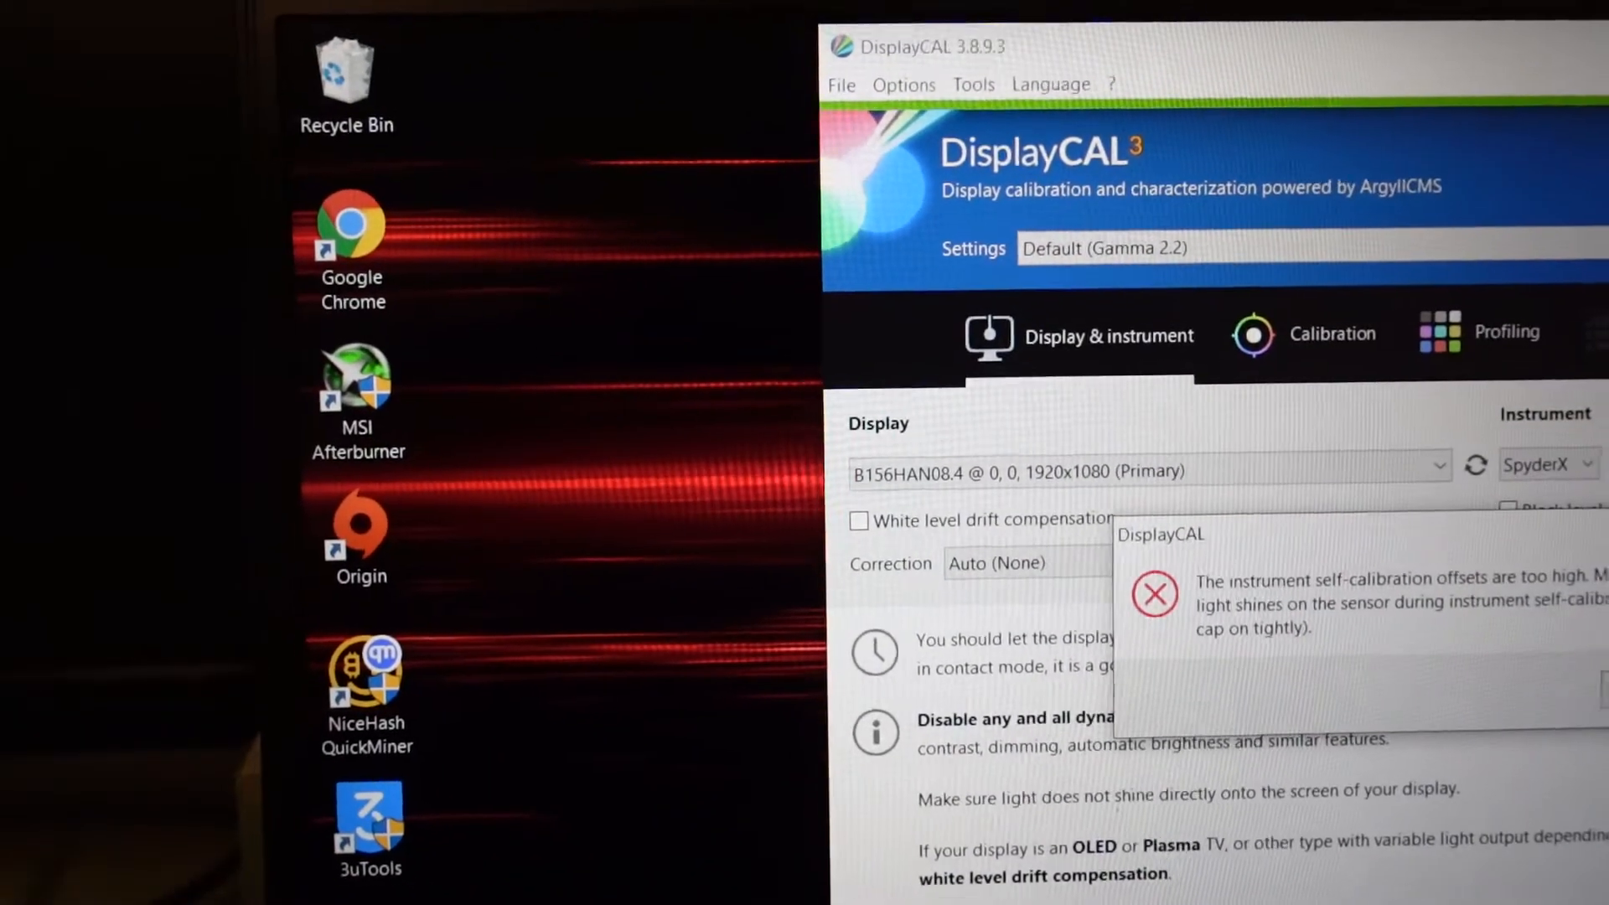
Dismiss the SpyderX 'self-calibration offsets are too high' error dialog with OK.
left_click(970, 99)
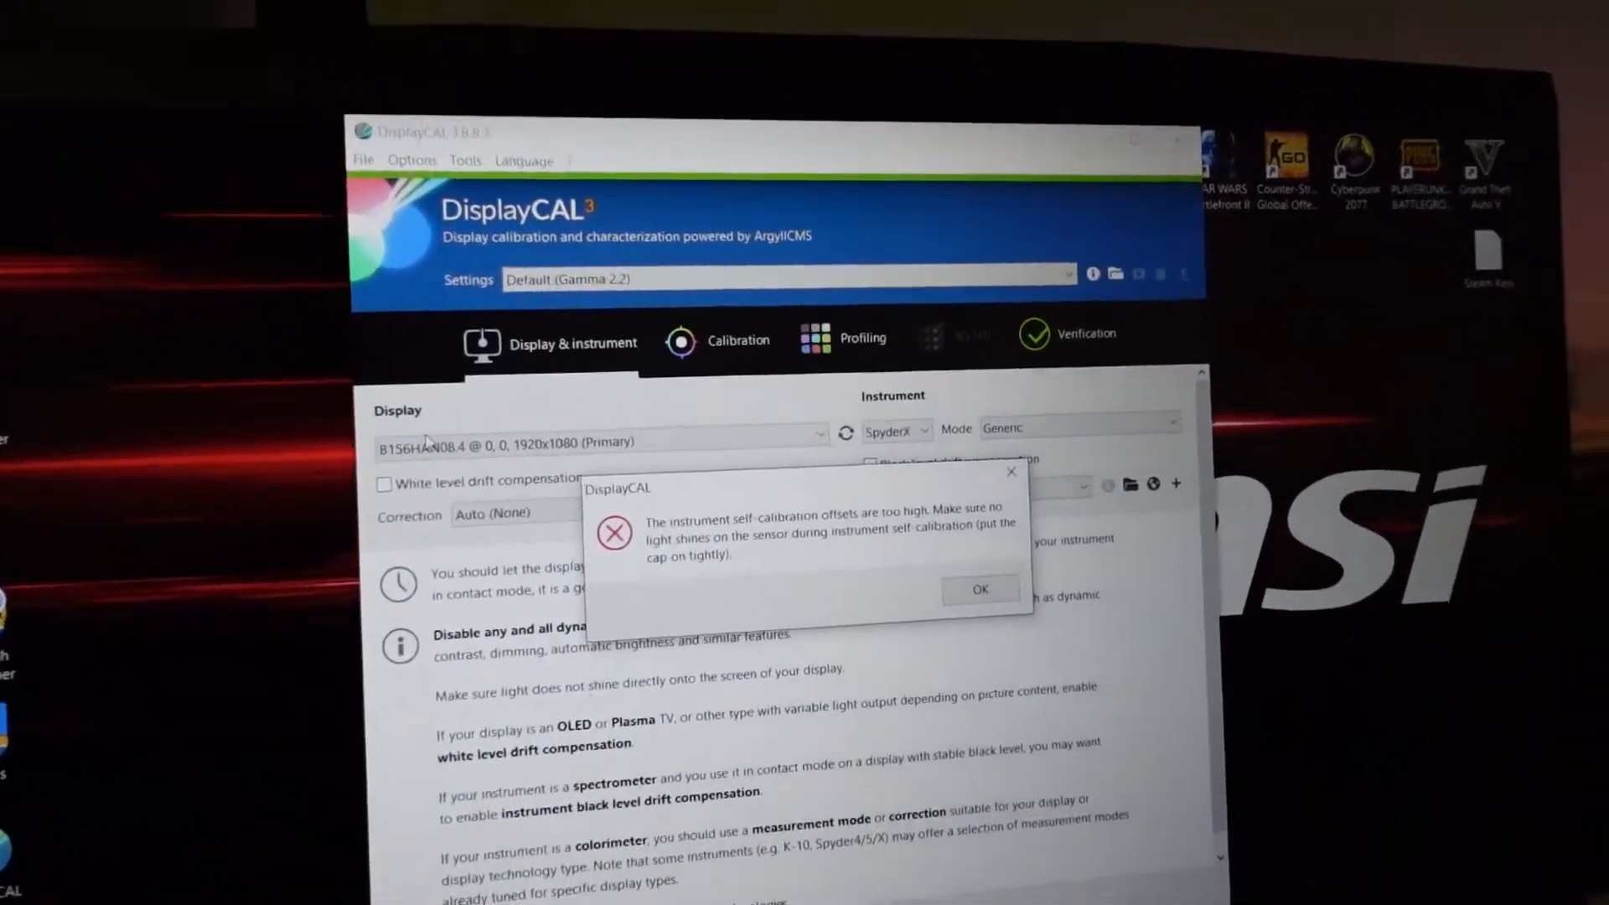
left_click(977, 589)
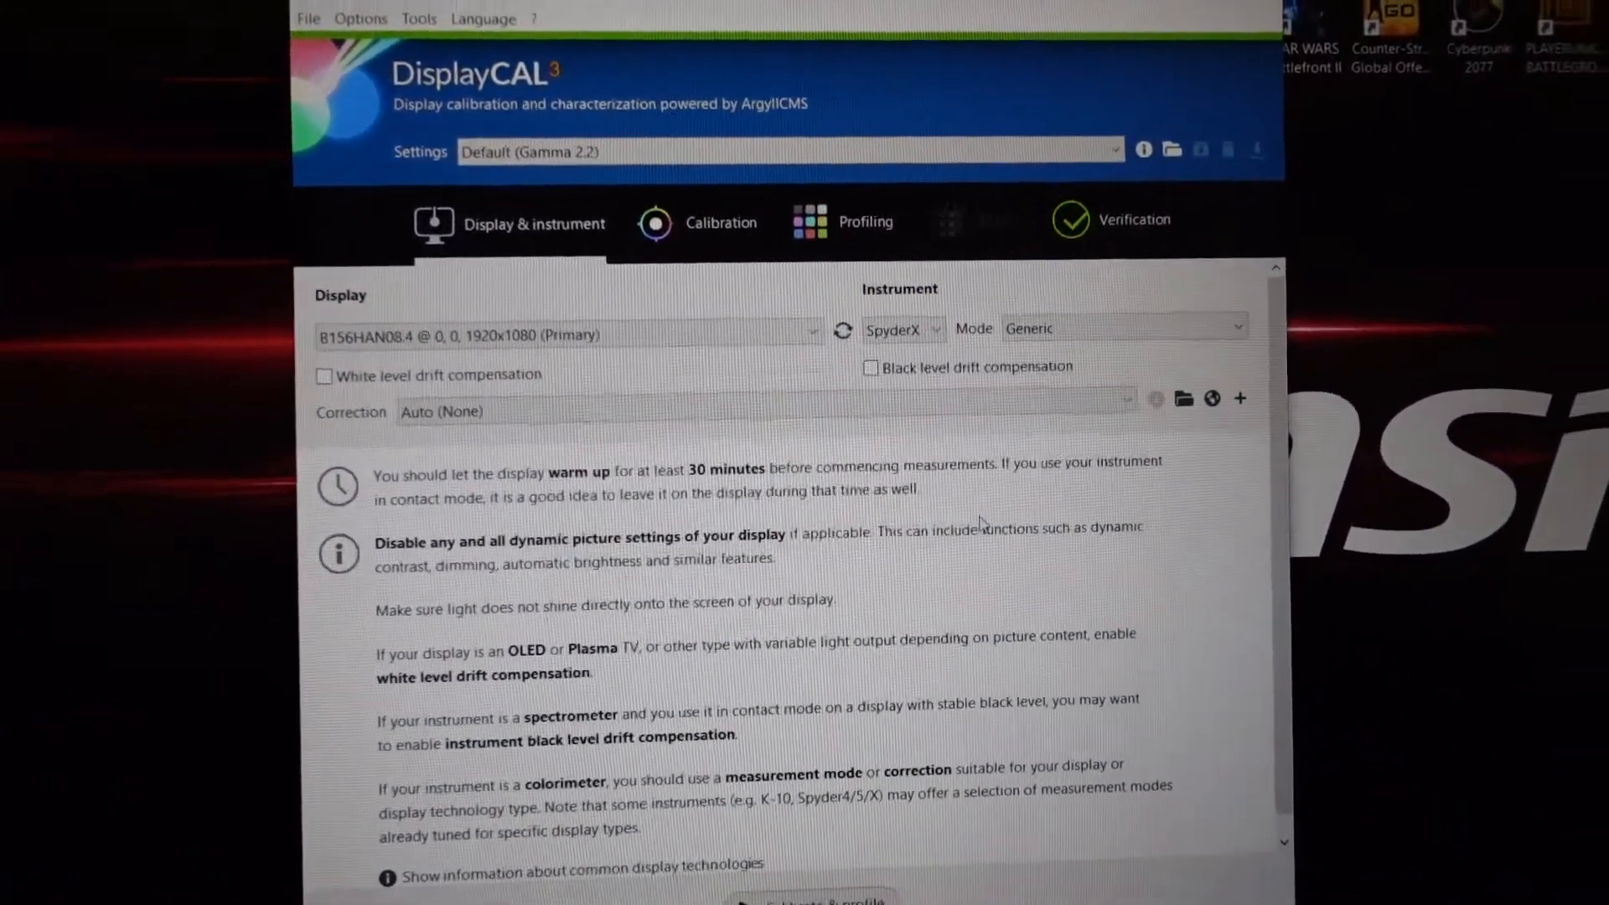